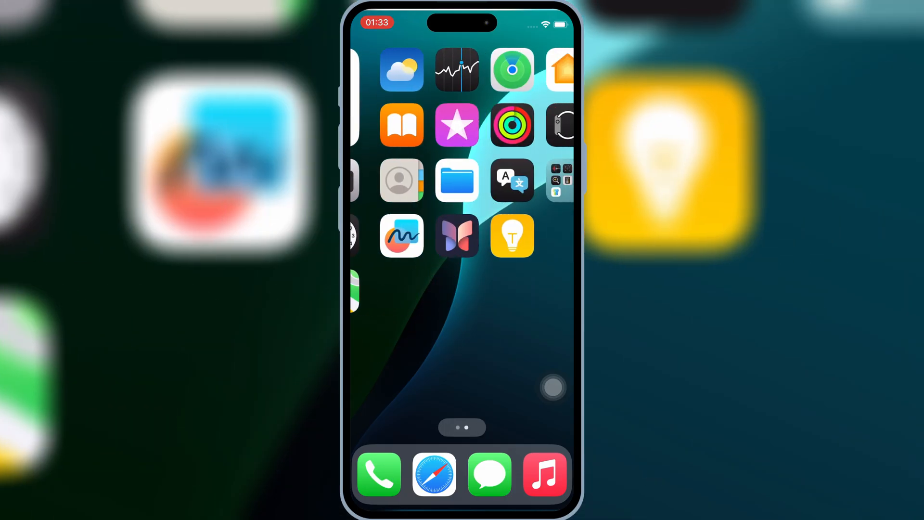
Step: Check the installed iOS version under Settings > General > About, then return home
scroll(left, 3)
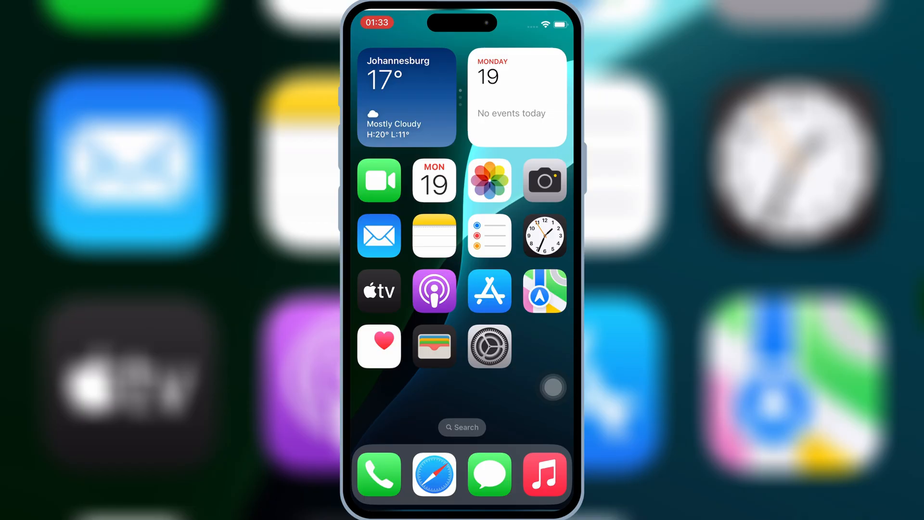
click(489, 345)
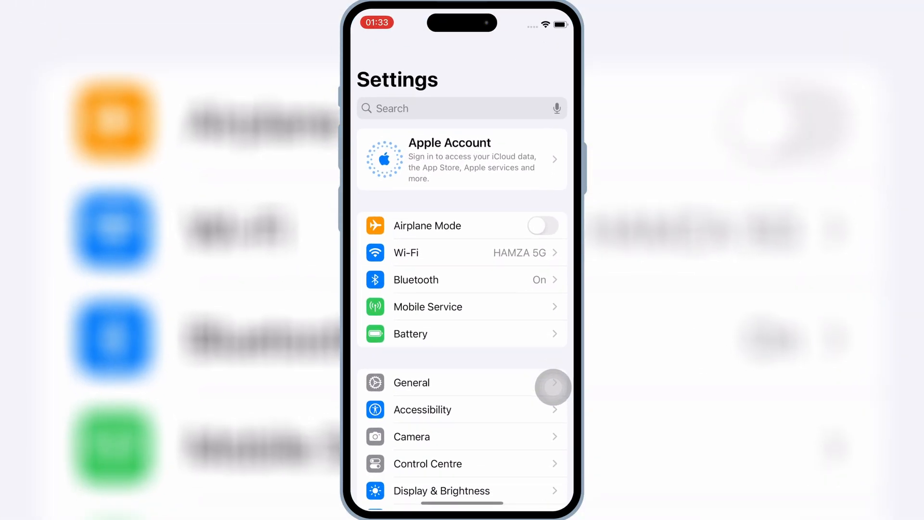
click(411, 383)
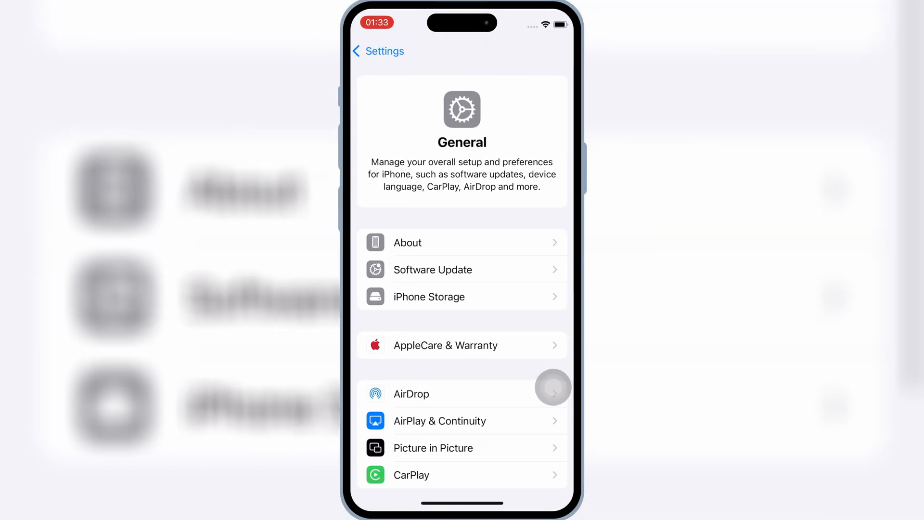
click(407, 242)
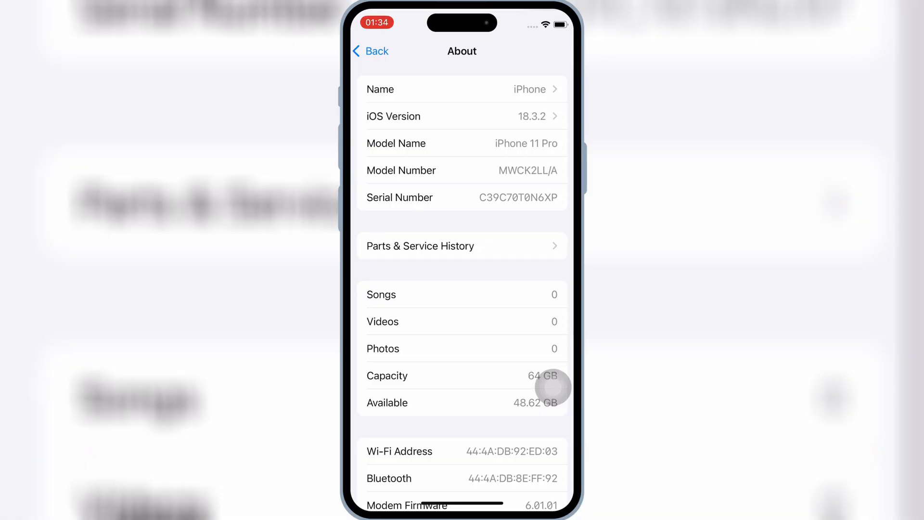
click(461, 116)
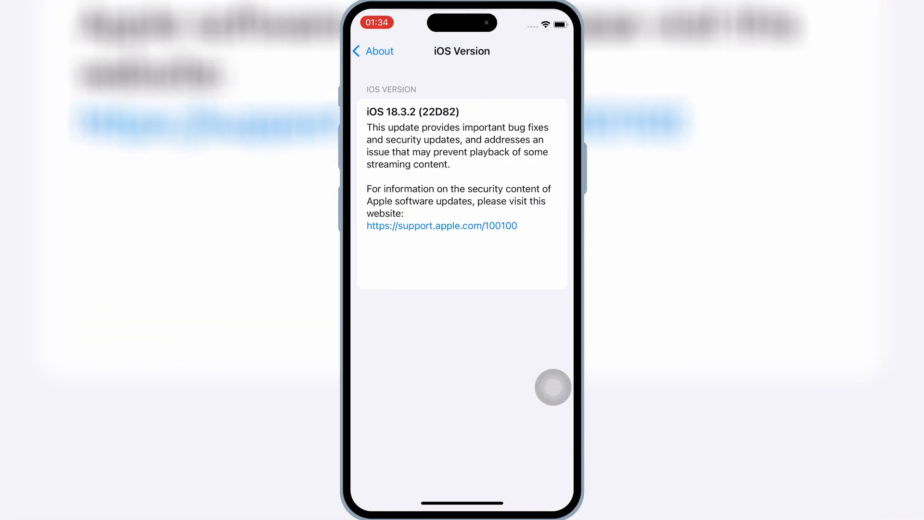
click(374, 51)
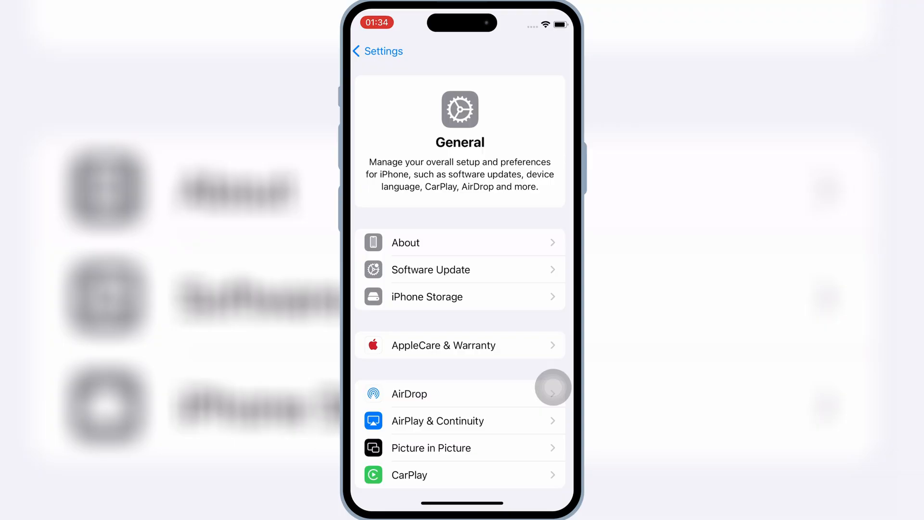
click(376, 51)
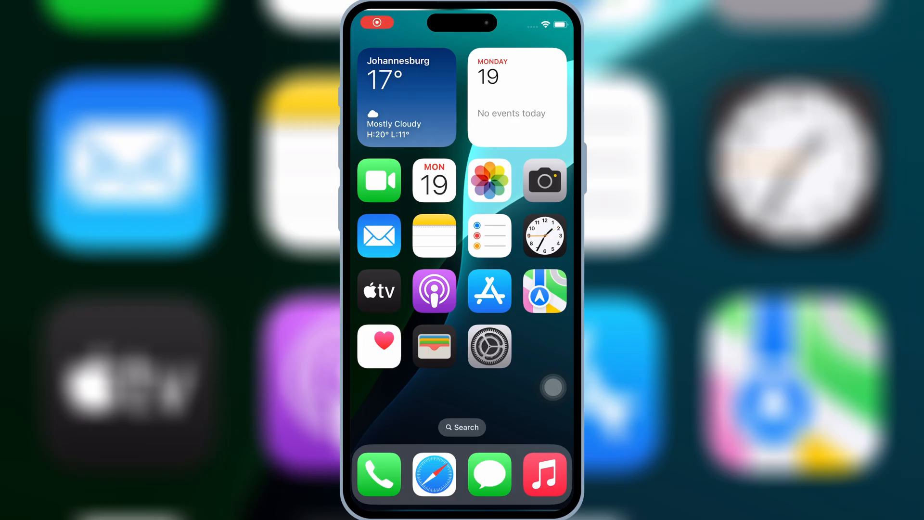
Step: Download the DNS profile from the khoindvn page in Safari and dismiss the Profile Downloaded notice
click(434, 474)
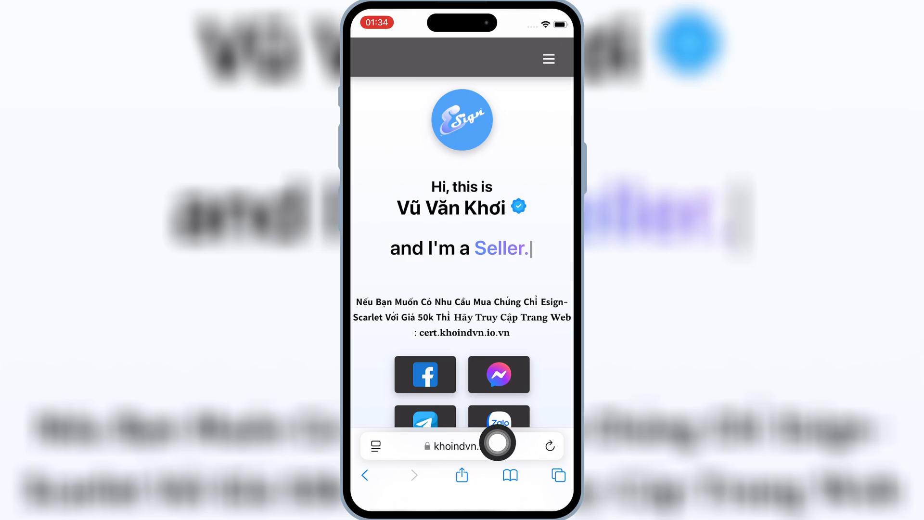
scroll(down, 3)
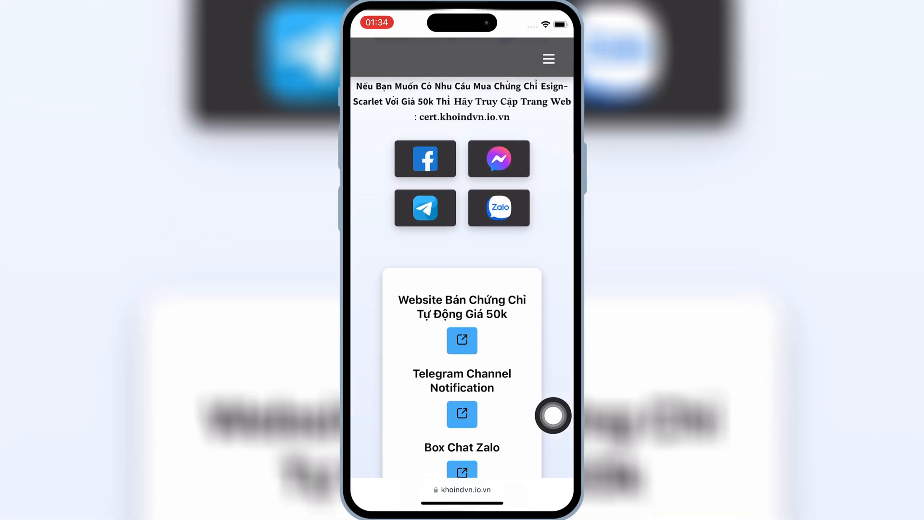
scroll(down, 3)
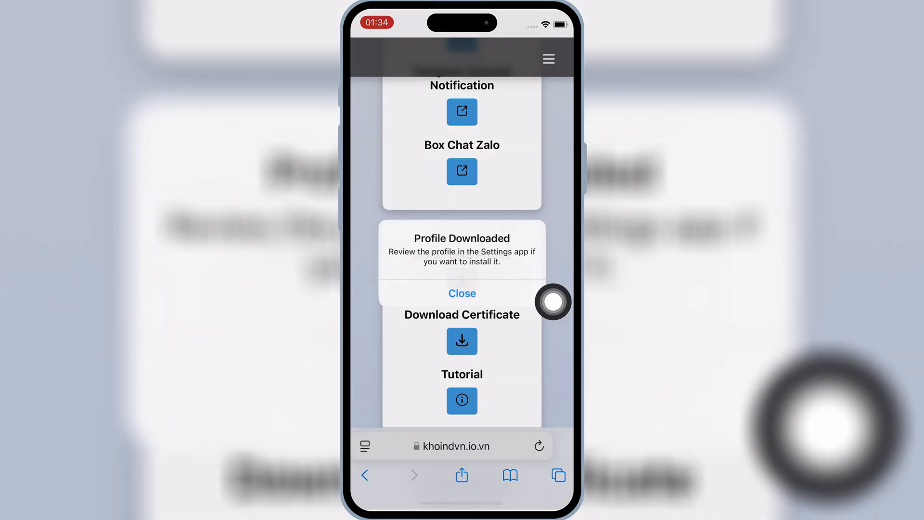
click(462, 293)
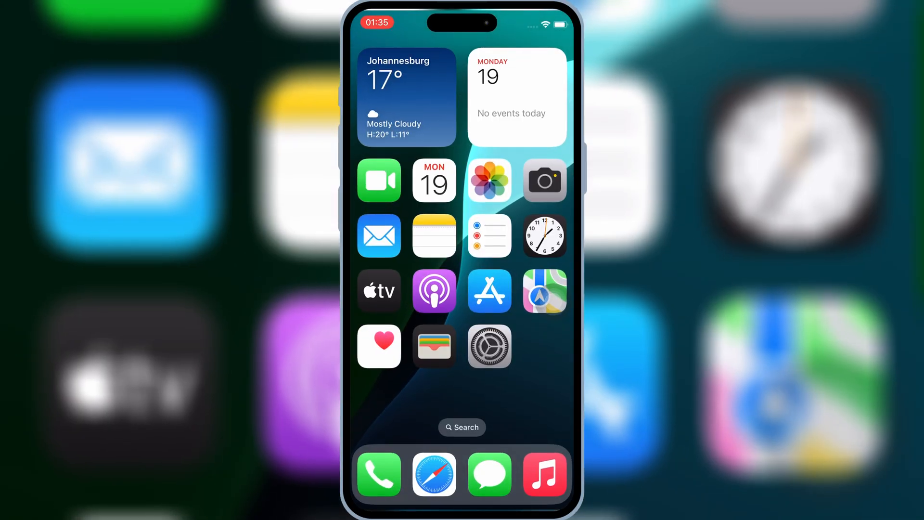
Step: Install the downloaded KhơinDNS profile in Settings, confirming past the DNS warning
click(489, 345)
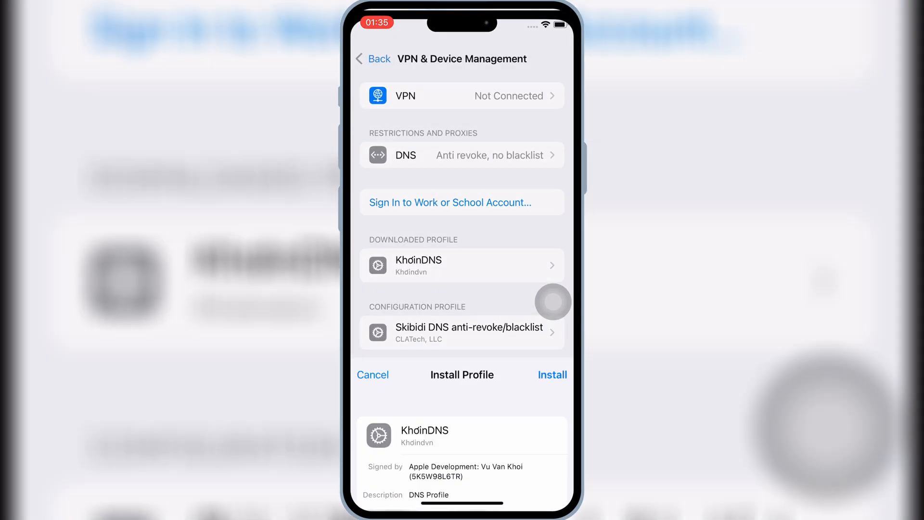
click(552, 374)
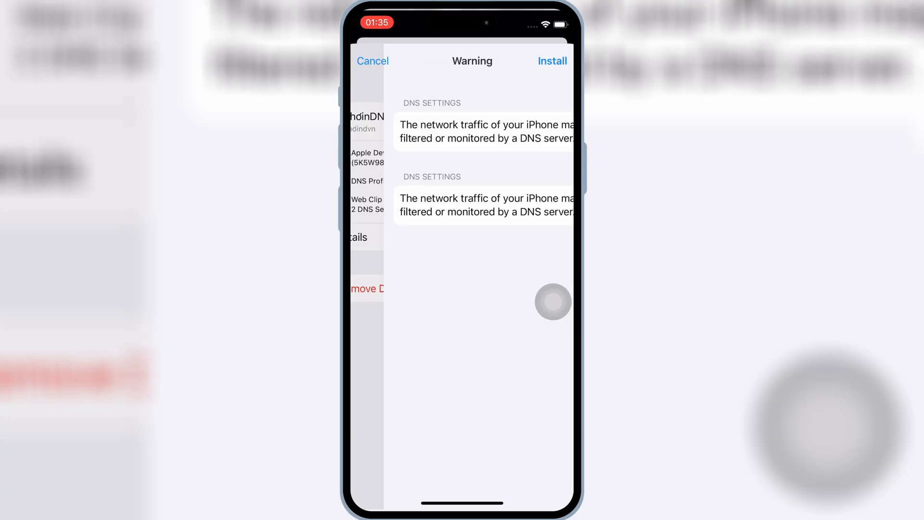
click(552, 61)
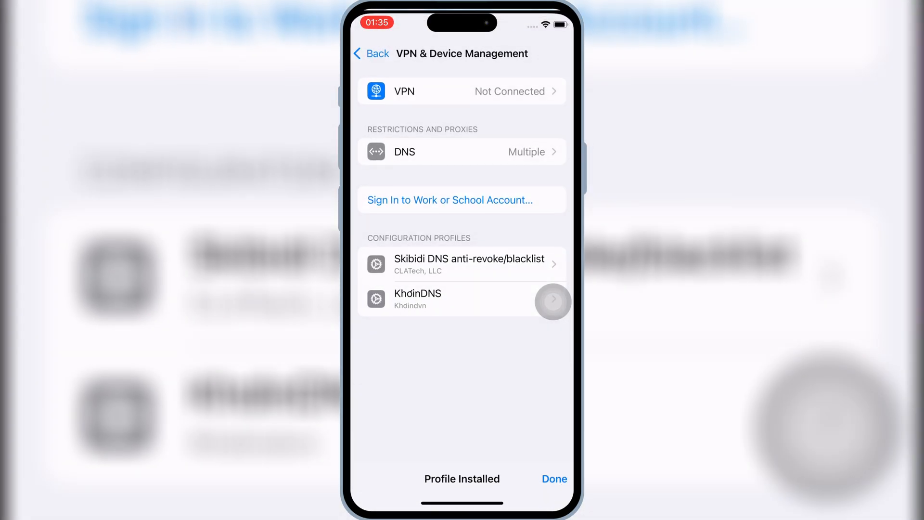
click(554, 479)
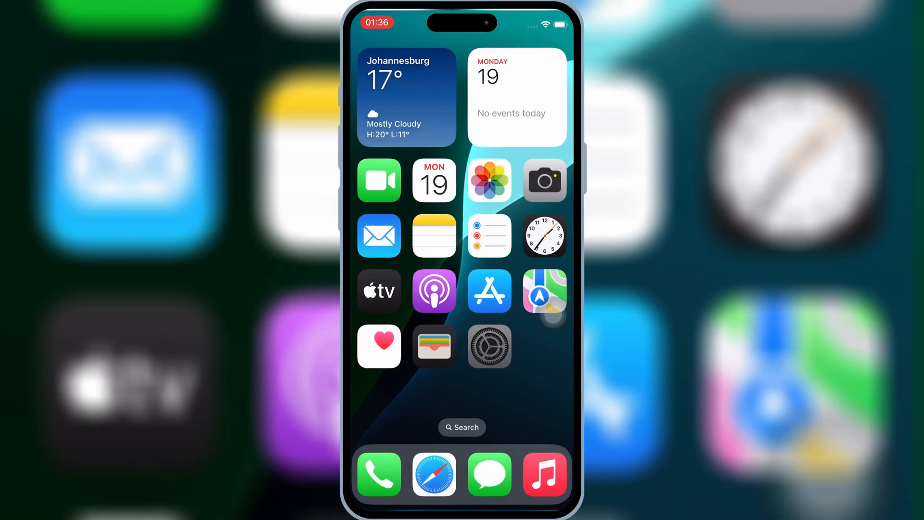
Step: Trust the VIETTEL GROUP developer in VPN & Device Management and allow the restart
click(489, 345)
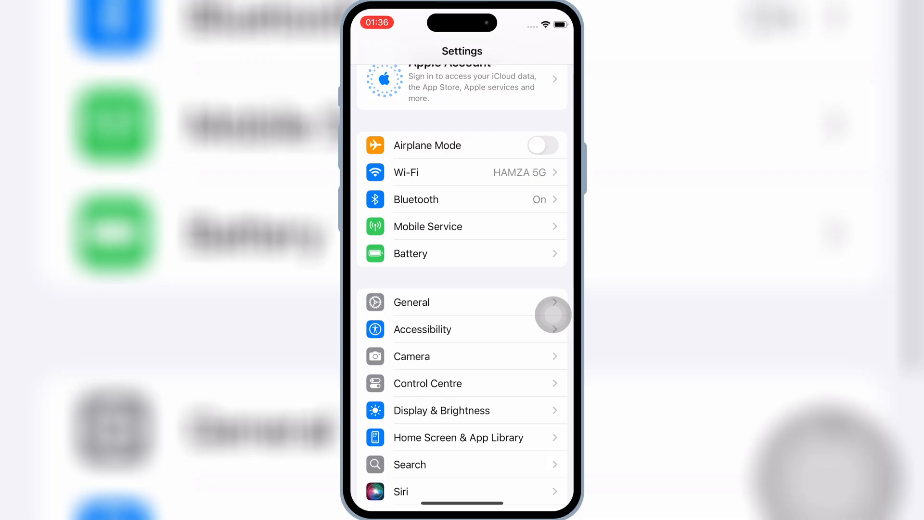
click(412, 302)
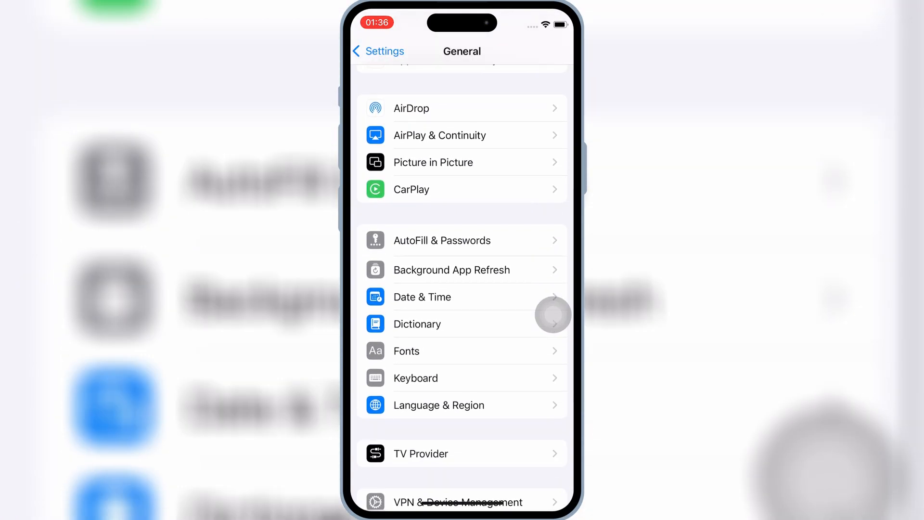
scroll(down, 3)
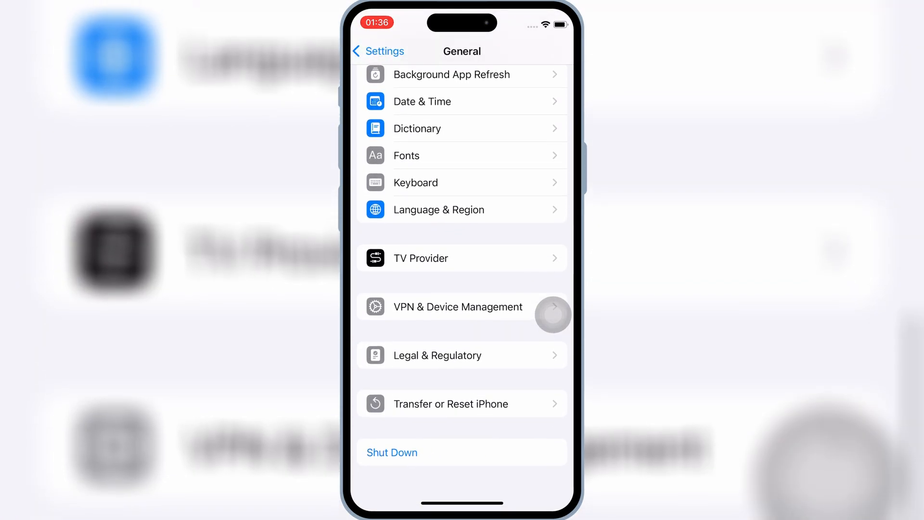
click(458, 307)
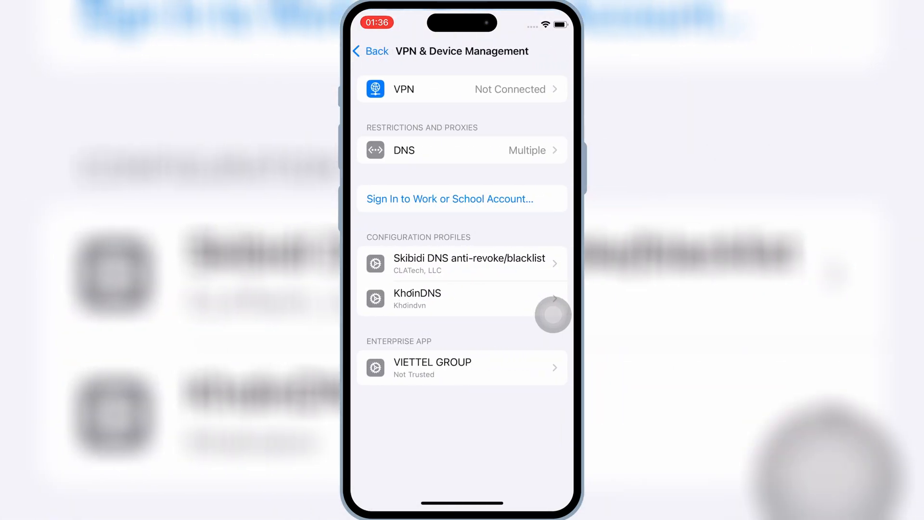
click(462, 368)
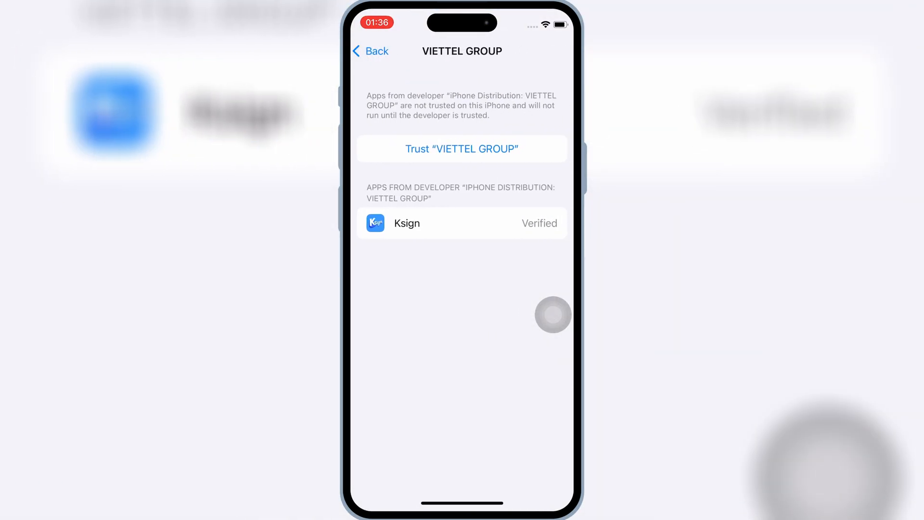
click(462, 148)
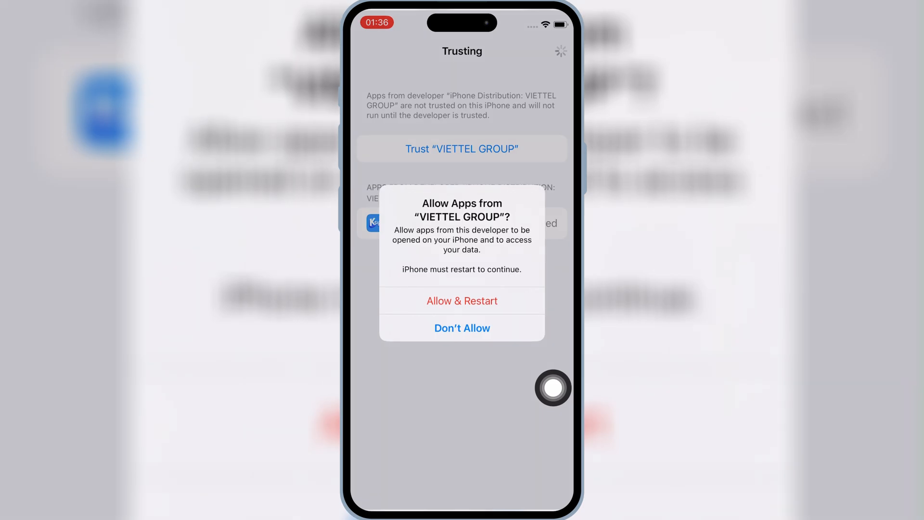
click(462, 301)
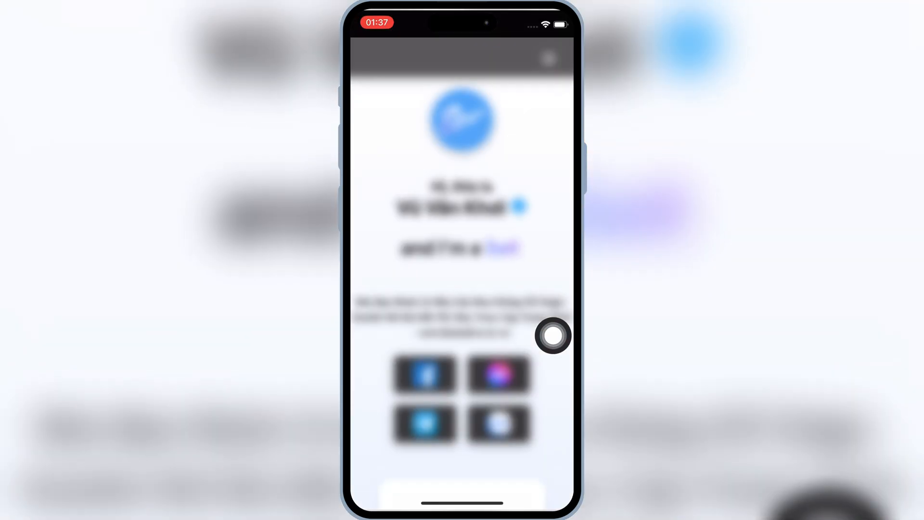
Step: Download Certs-Khoindvn.zip from the khoindvn page and save it to Files
click(548, 59)
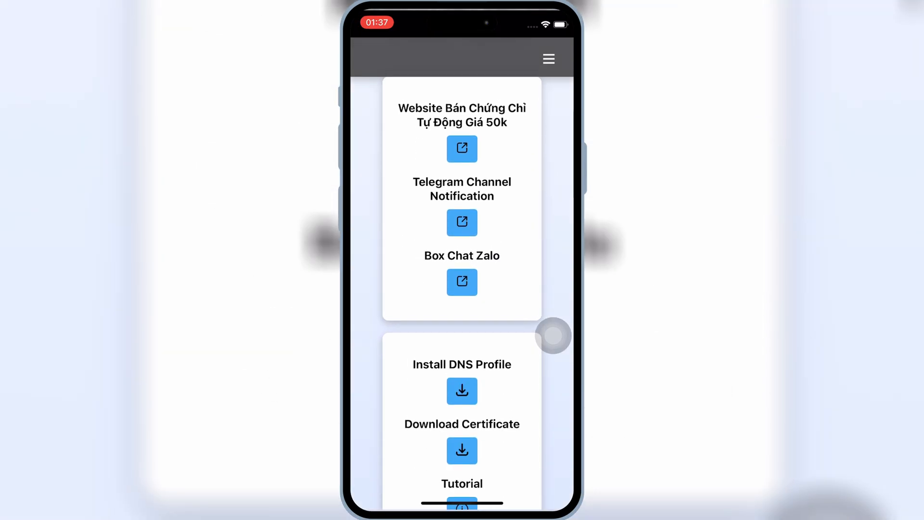
click(462, 450)
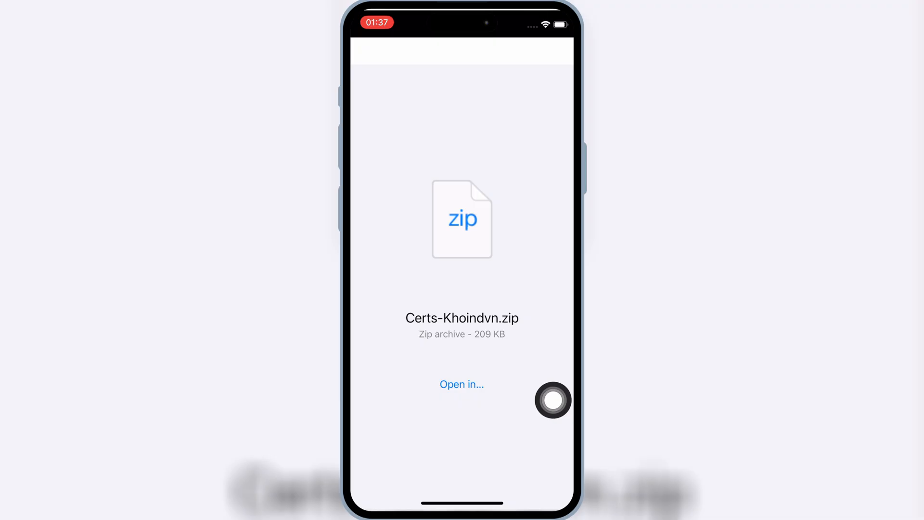
click(462, 385)
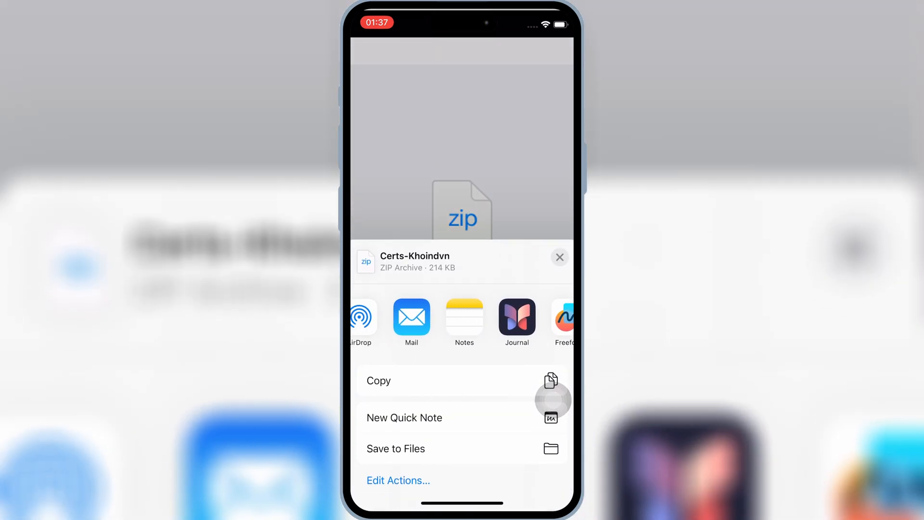
click(395, 449)
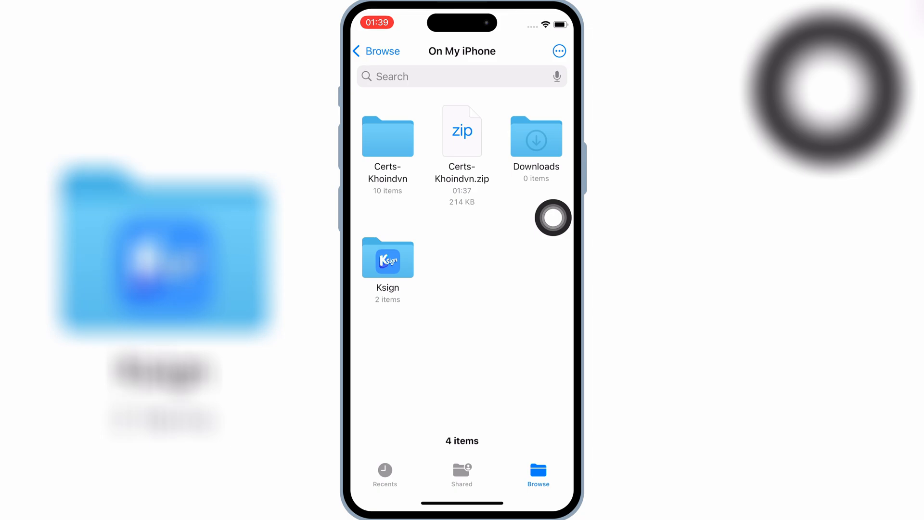
Step: View the certificate files in the extracted Certs-Khoindvn folder, then return home
click(387, 137)
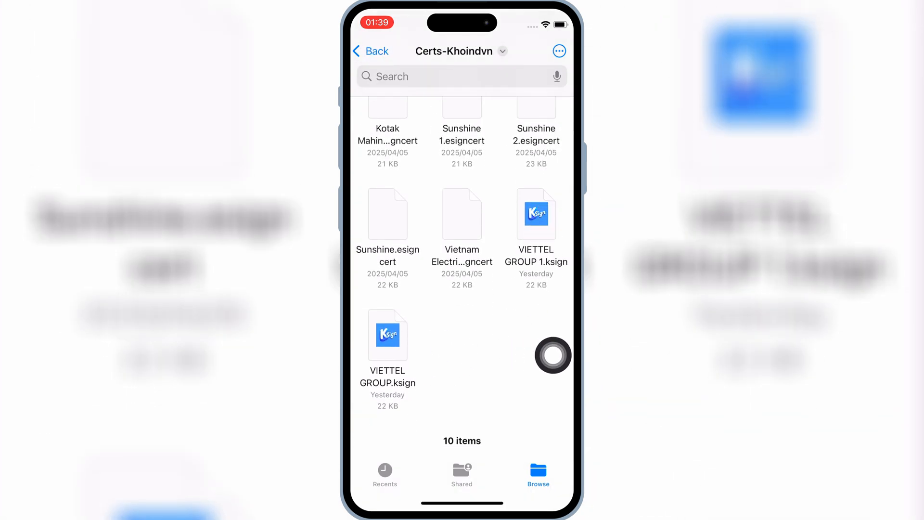
key(home)
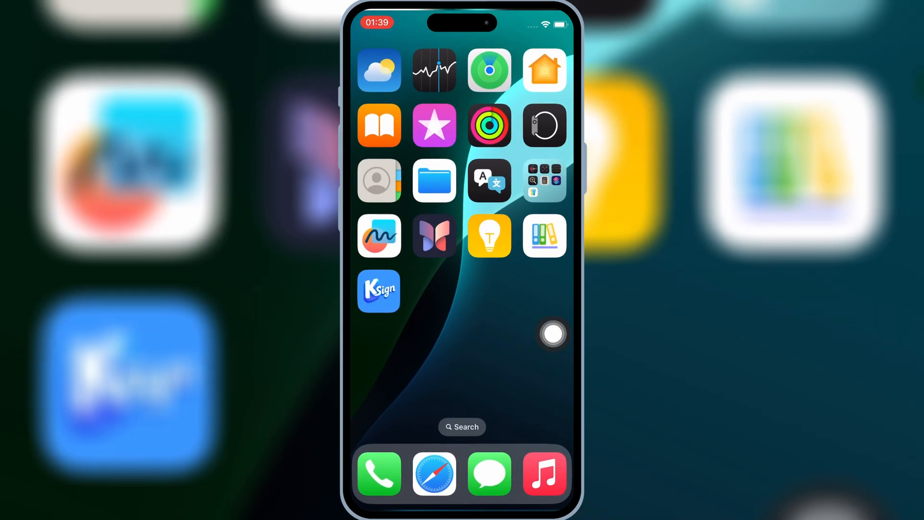
Step: Import the VIETTEL GROUP .ksign certificate from the Certs folder into KSign's Certificates
click(433, 179)
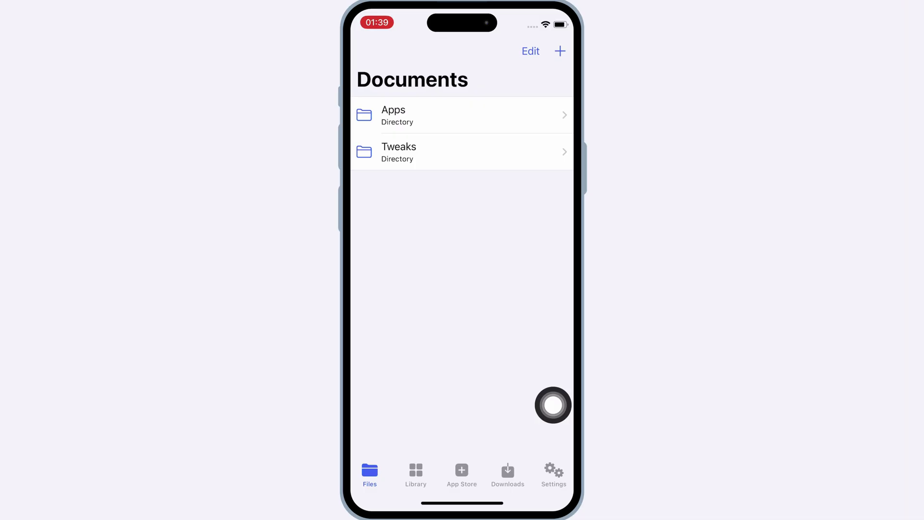
click(553, 473)
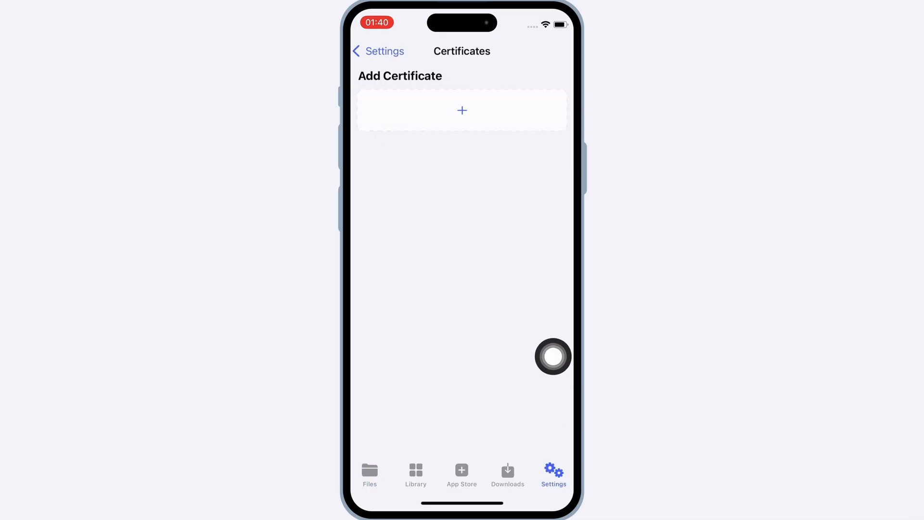
click(462, 110)
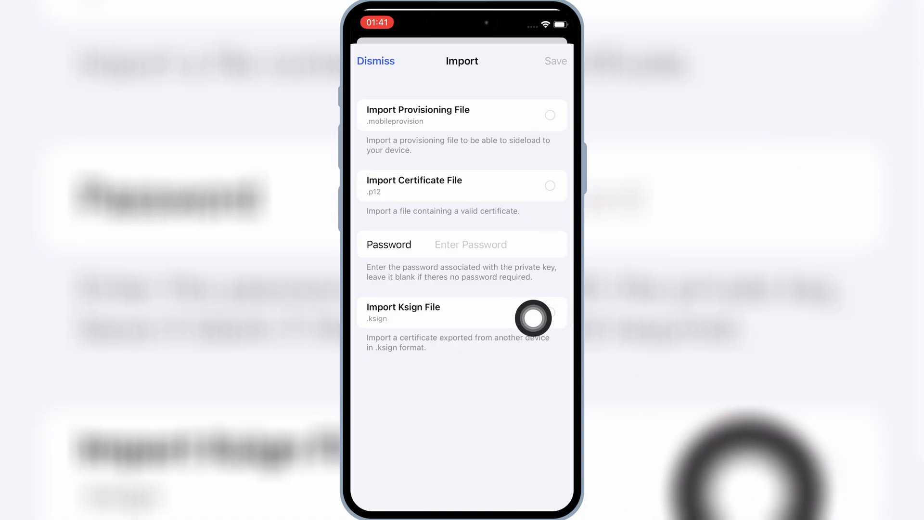
mouse_move(554, 375)
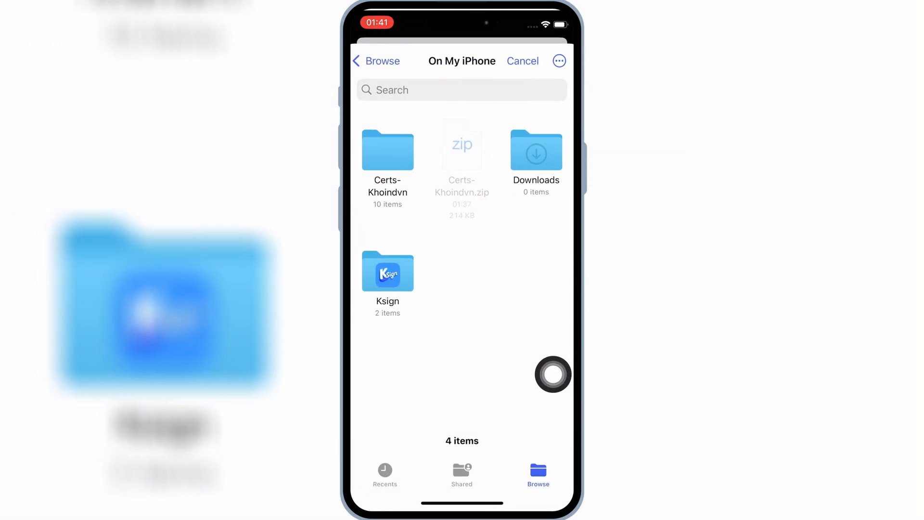
click(387, 149)
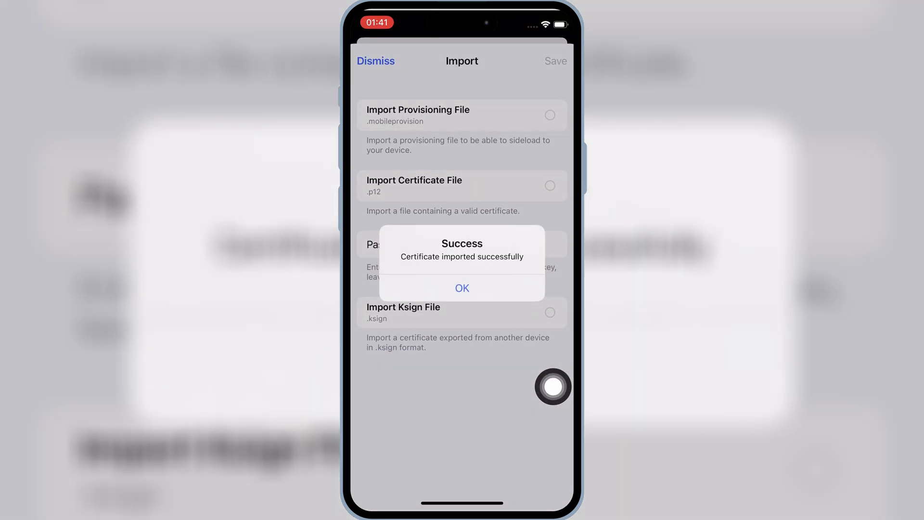
click(462, 288)
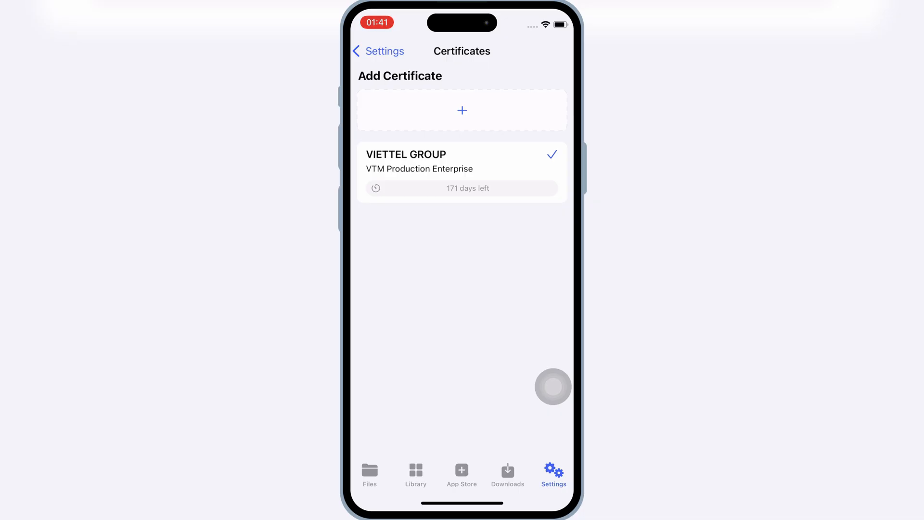
Step: Import the Delta IPA from the Downloads folder into KSign's Documents
click(370, 473)
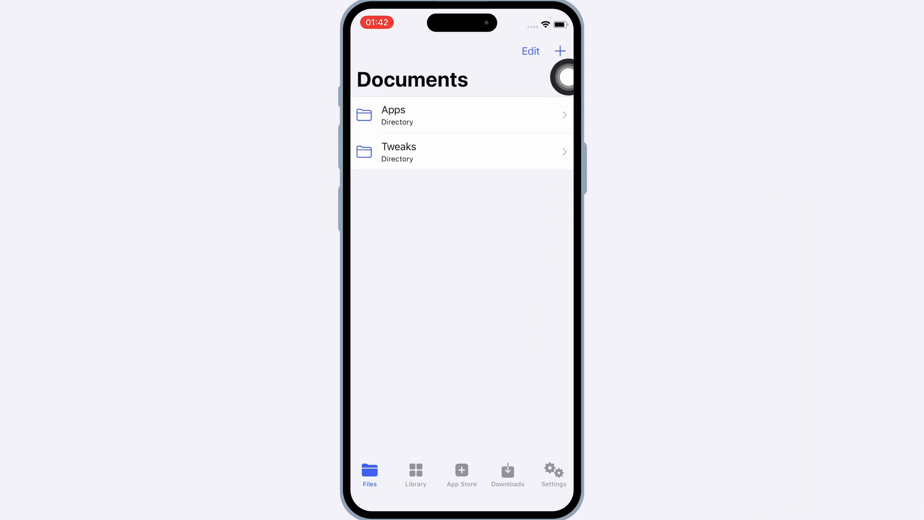
click(559, 50)
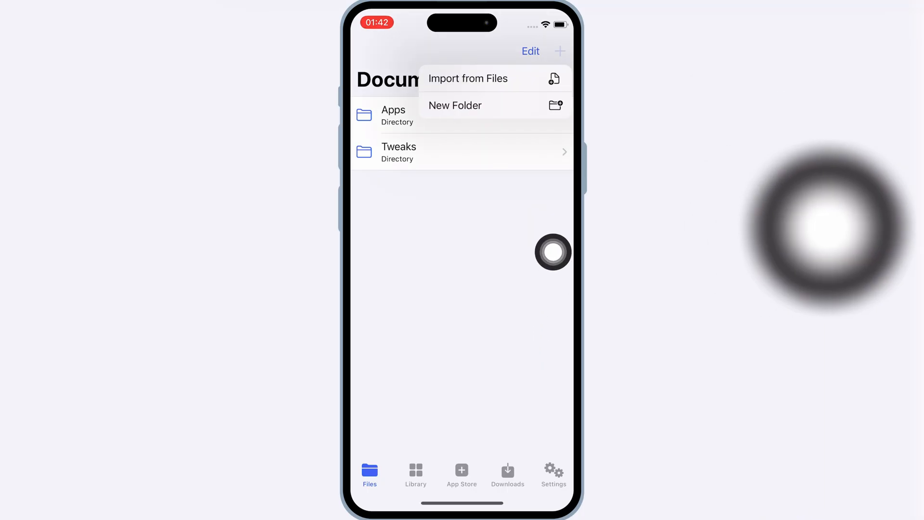
click(467, 78)
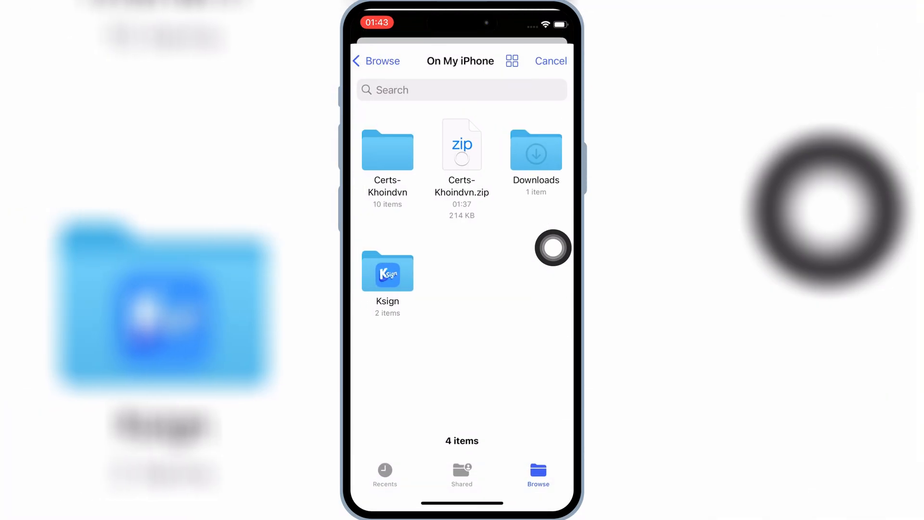
click(535, 149)
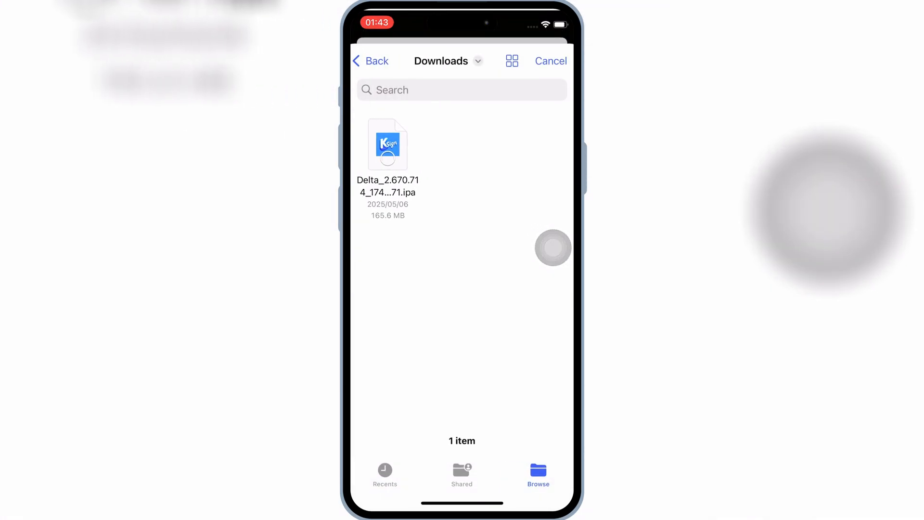
click(387, 145)
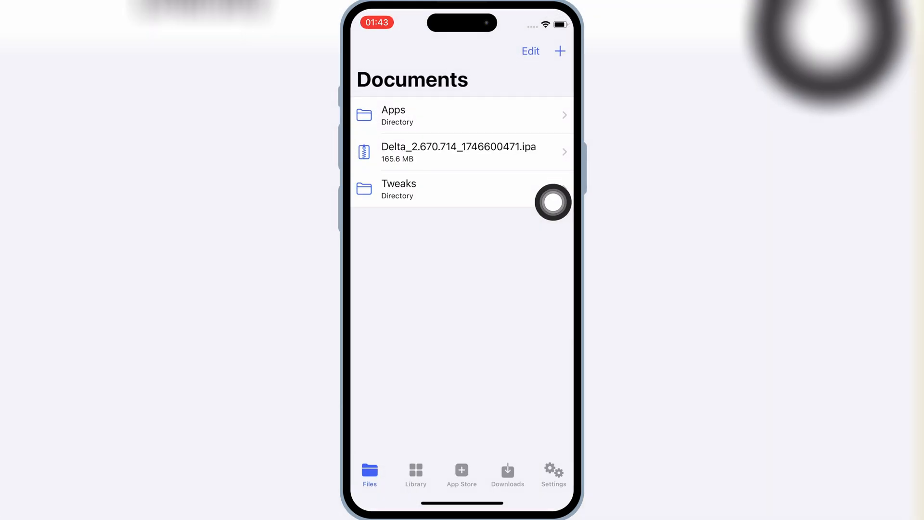
Step: Import the Delta IPA from Documents into the KSign app library
click(458, 152)
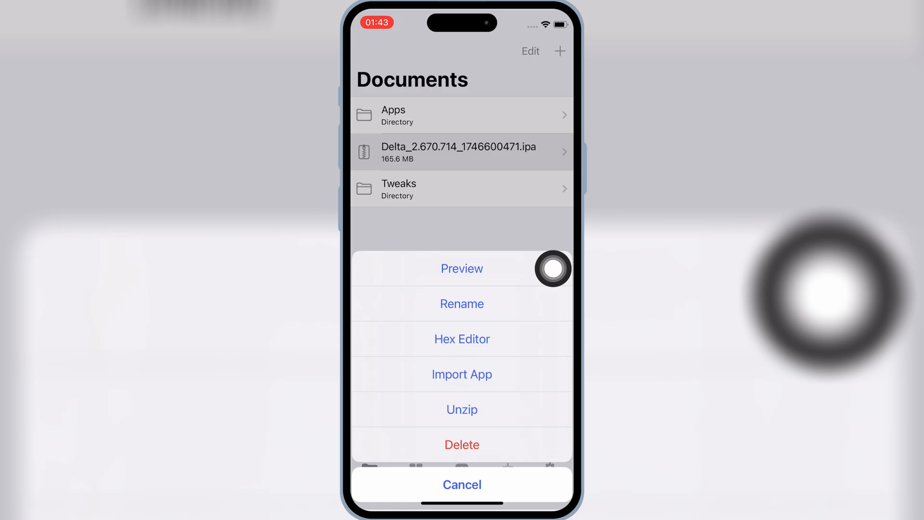
mouse_move(507, 370)
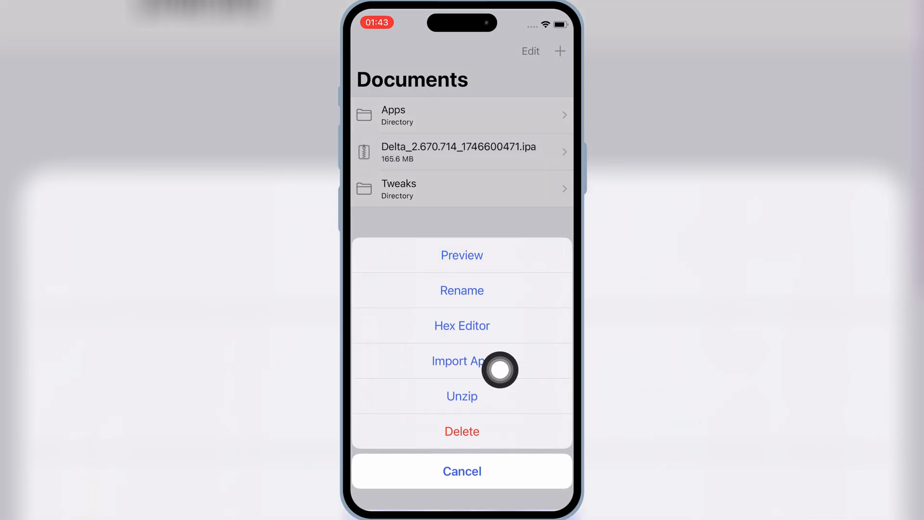
click(462, 361)
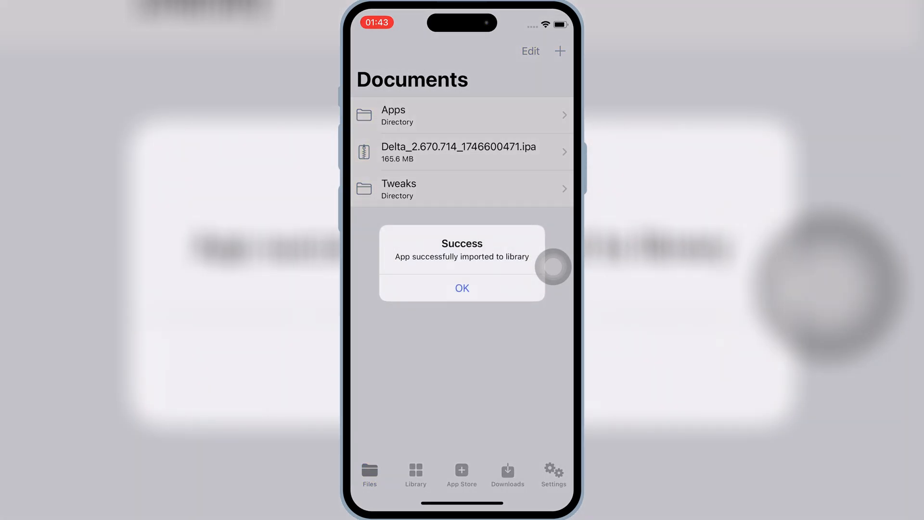
click(462, 287)
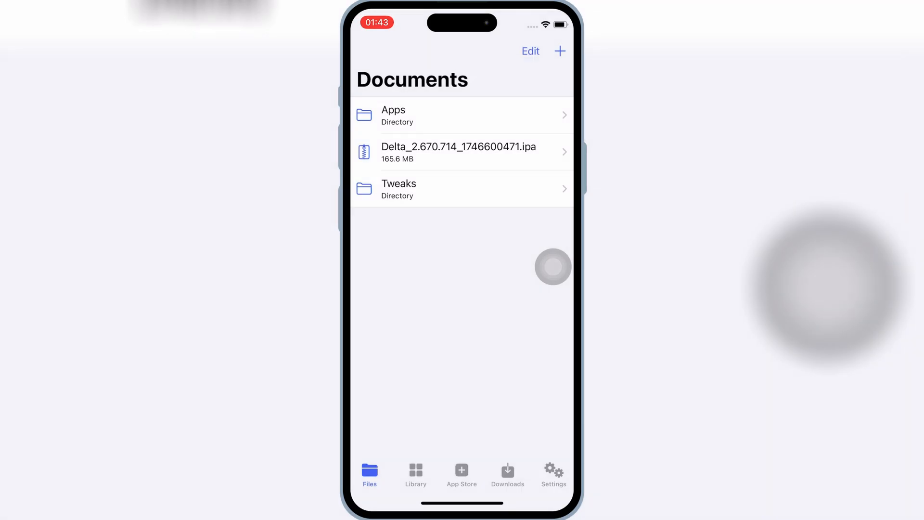
Step: Sign Delta with the VIETTEL GROUP certificate from the Library and confirm installing it
click(415, 474)
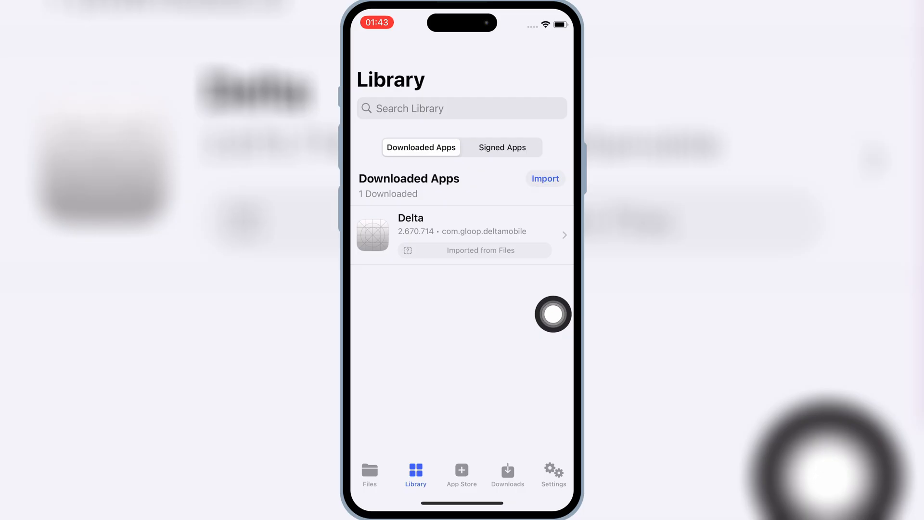
click(461, 234)
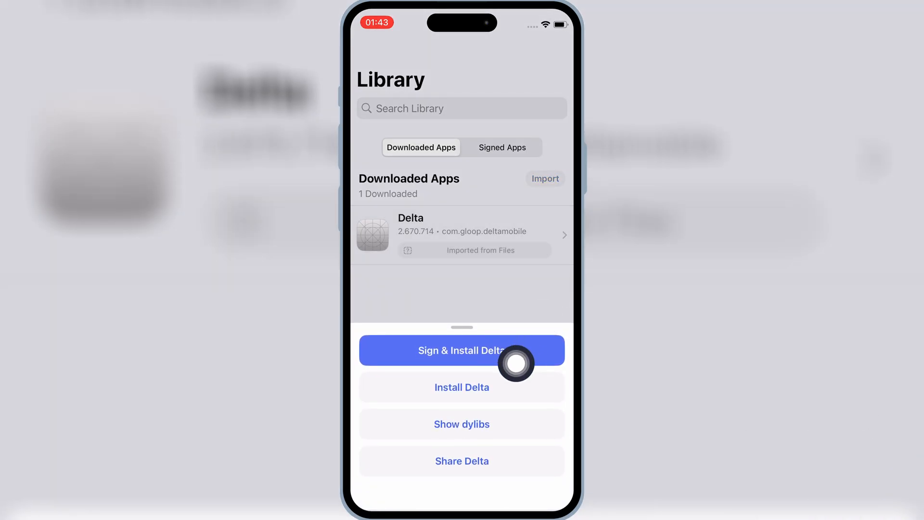
click(462, 351)
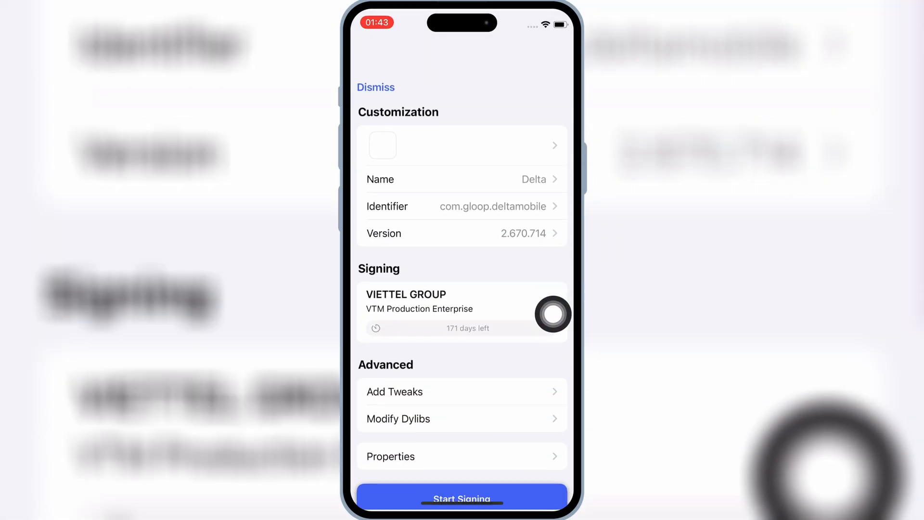
scroll(down, 3)
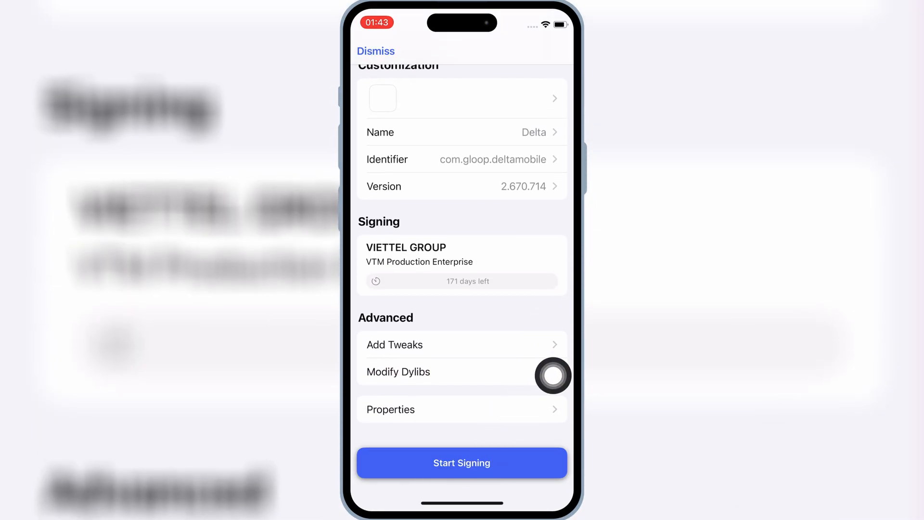
click(462, 462)
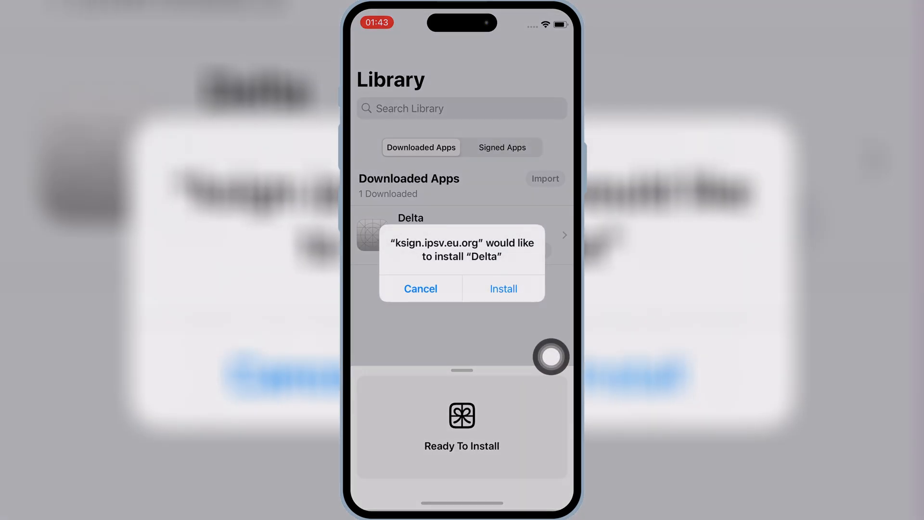
click(502, 288)
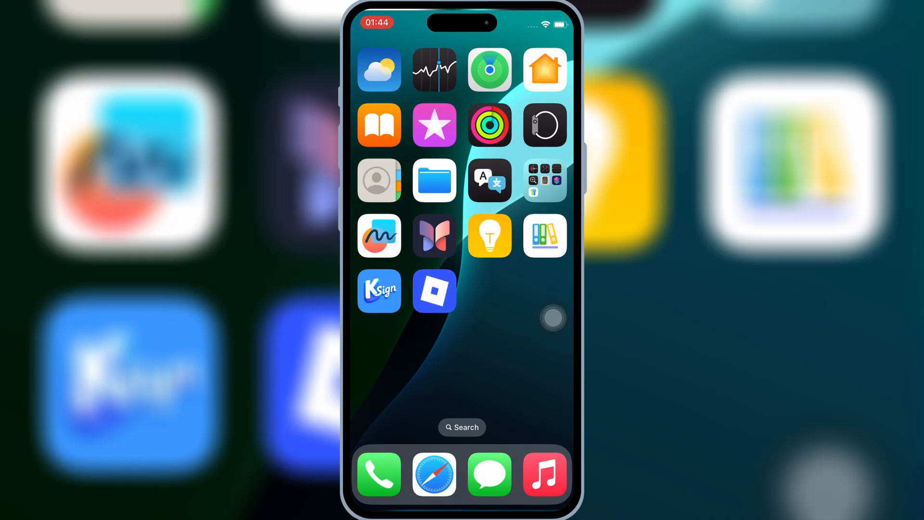
Step: Launch the newly installed app beside KSign, bringing up the ROBLOX splash screen
click(434, 291)
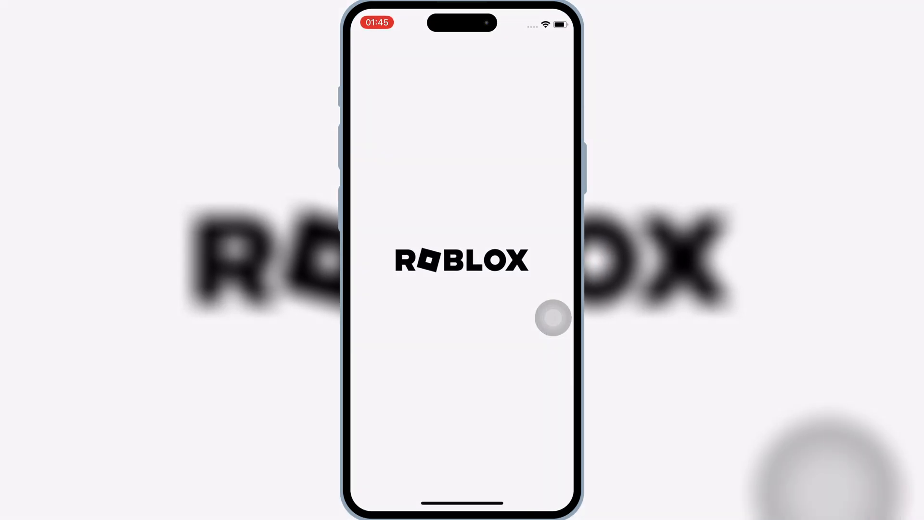